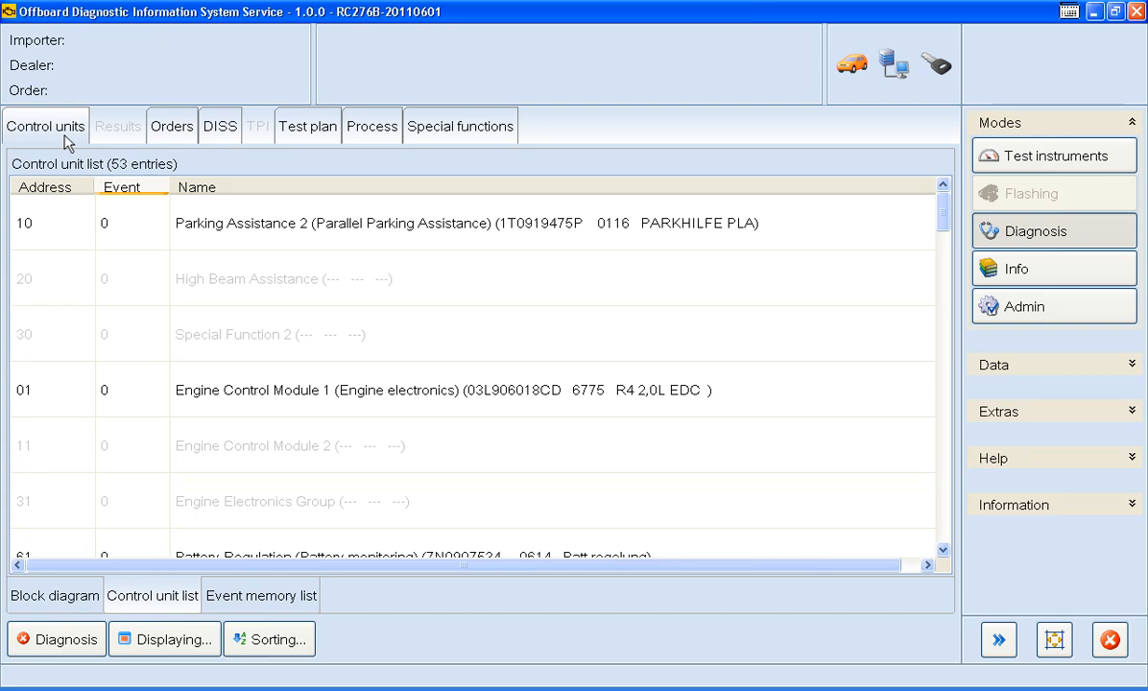
Read the control units so Parking Brake and Central Module Comfort System appear in red with one event each.
click(115, 186)
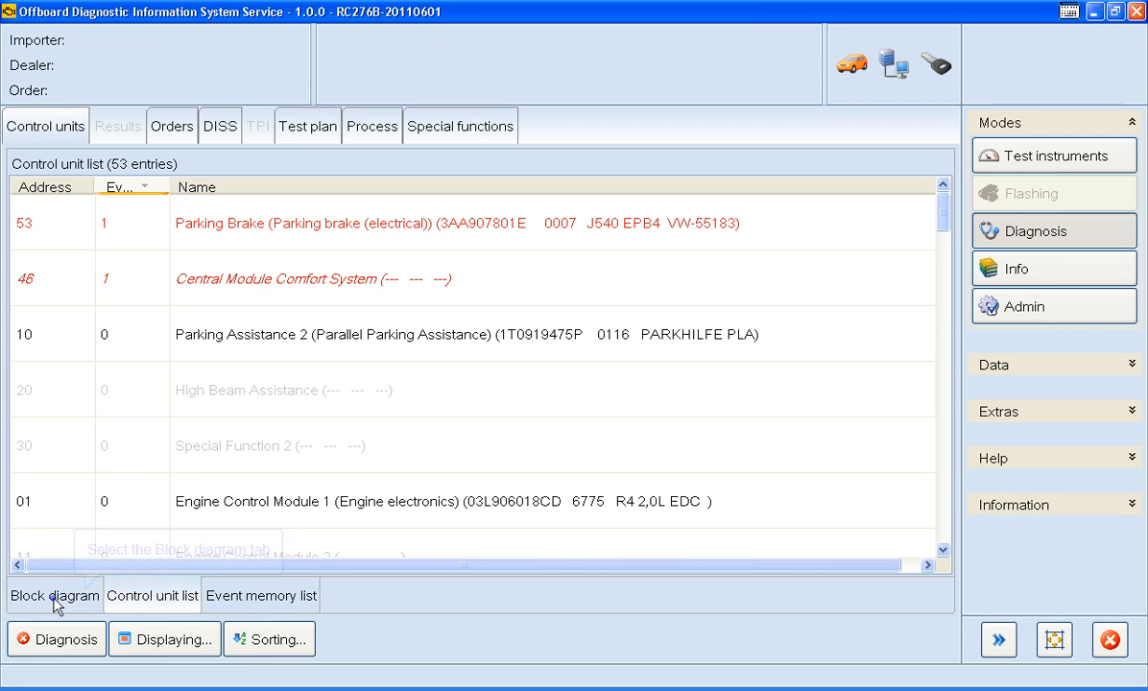
Inspect the red units in the block diagram, then move to the event memory list.
click(54, 595)
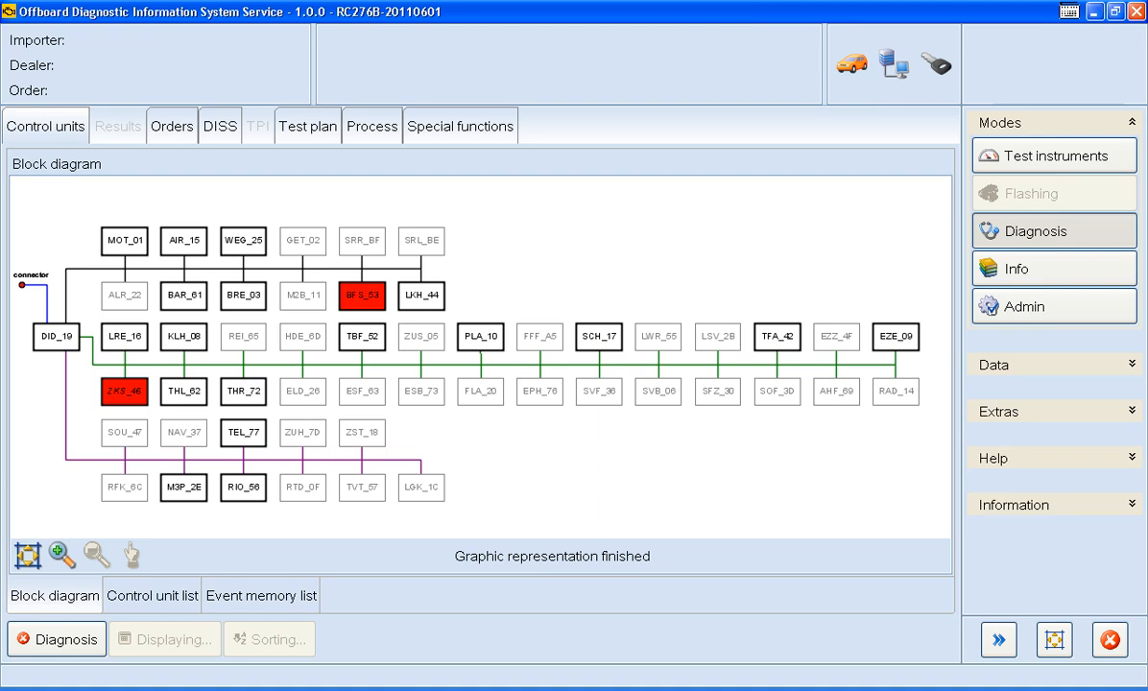
mouse_move(56, 607)
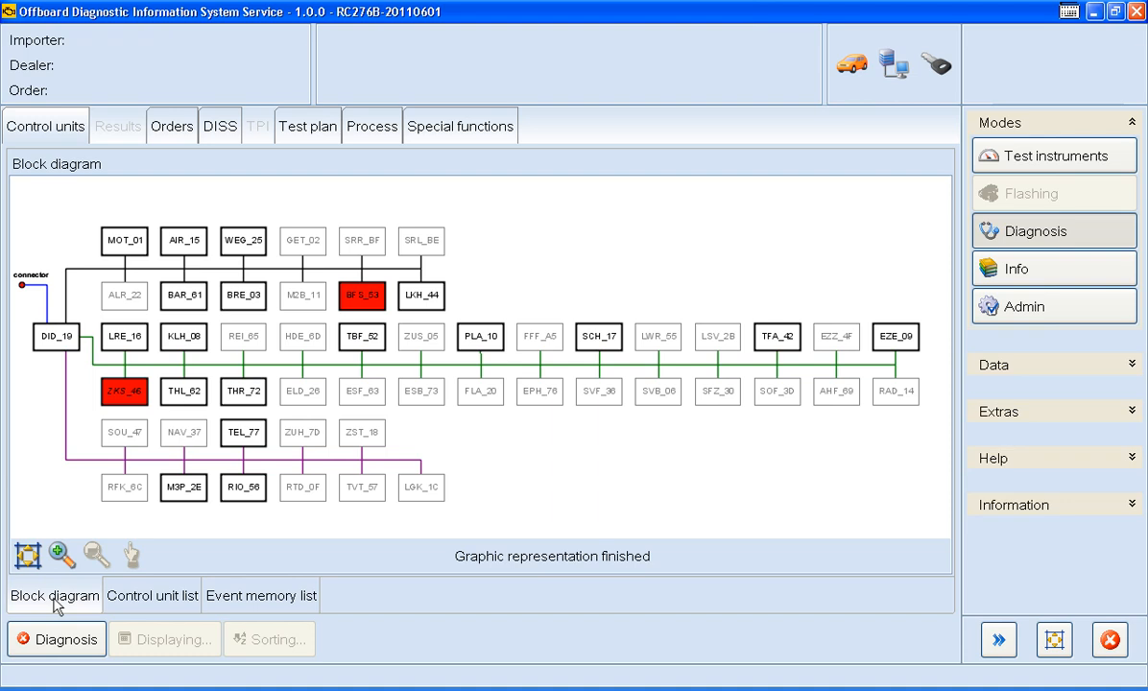
mouse_move(195, 587)
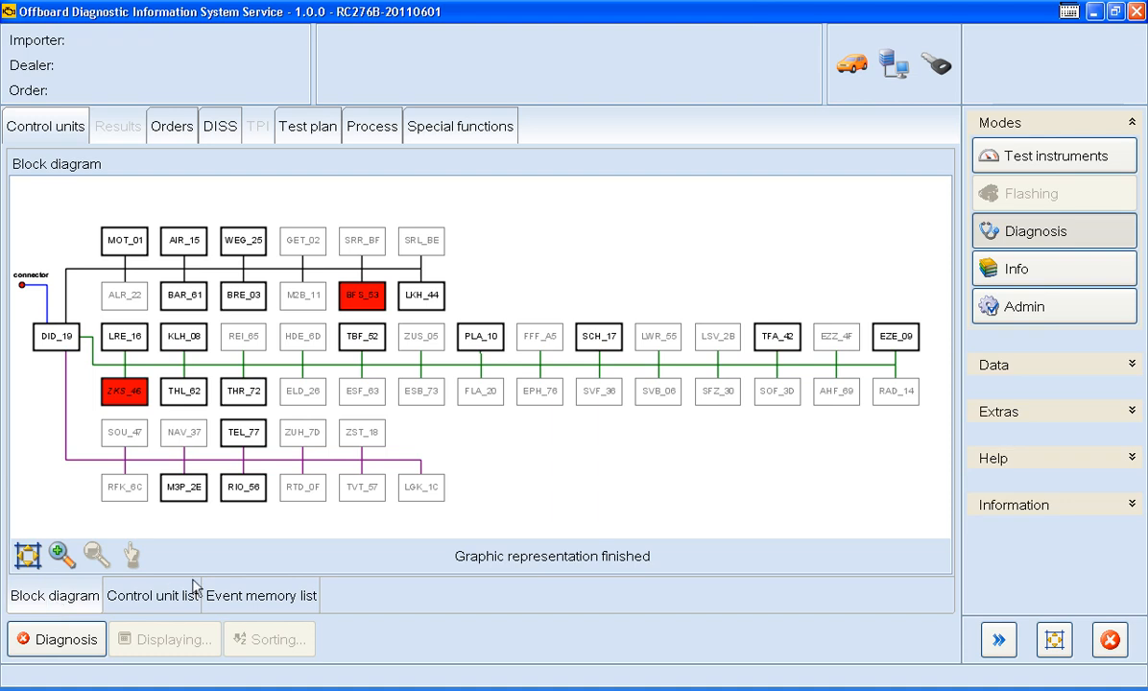
mouse_move(365, 399)
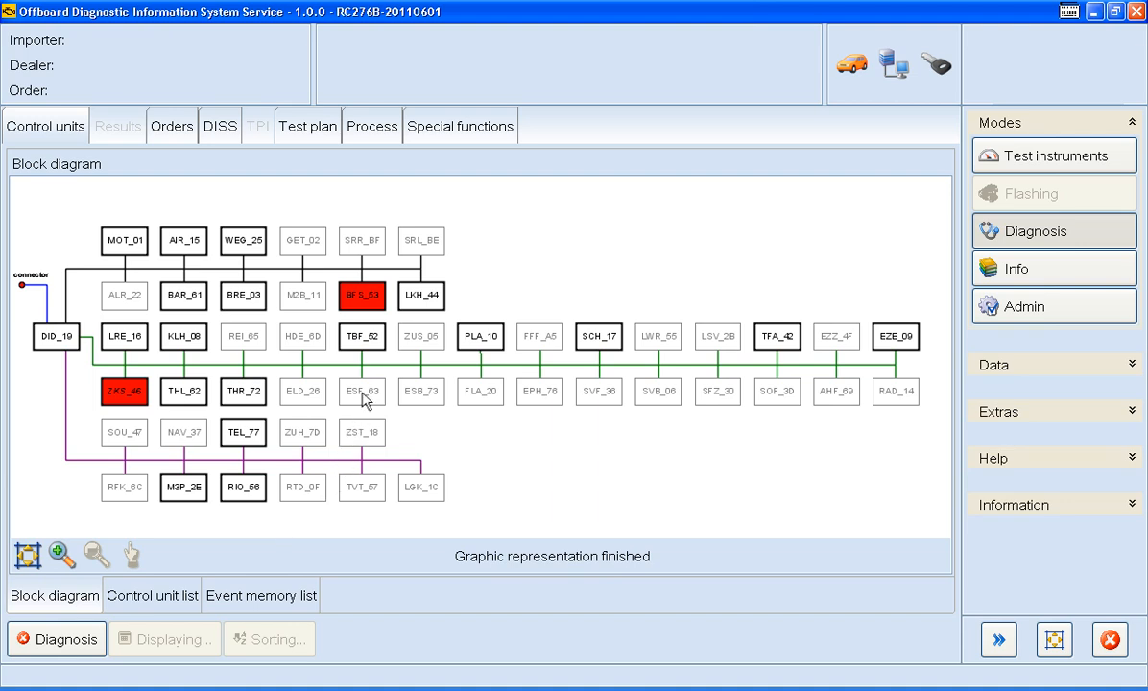
mouse_move(374, 305)
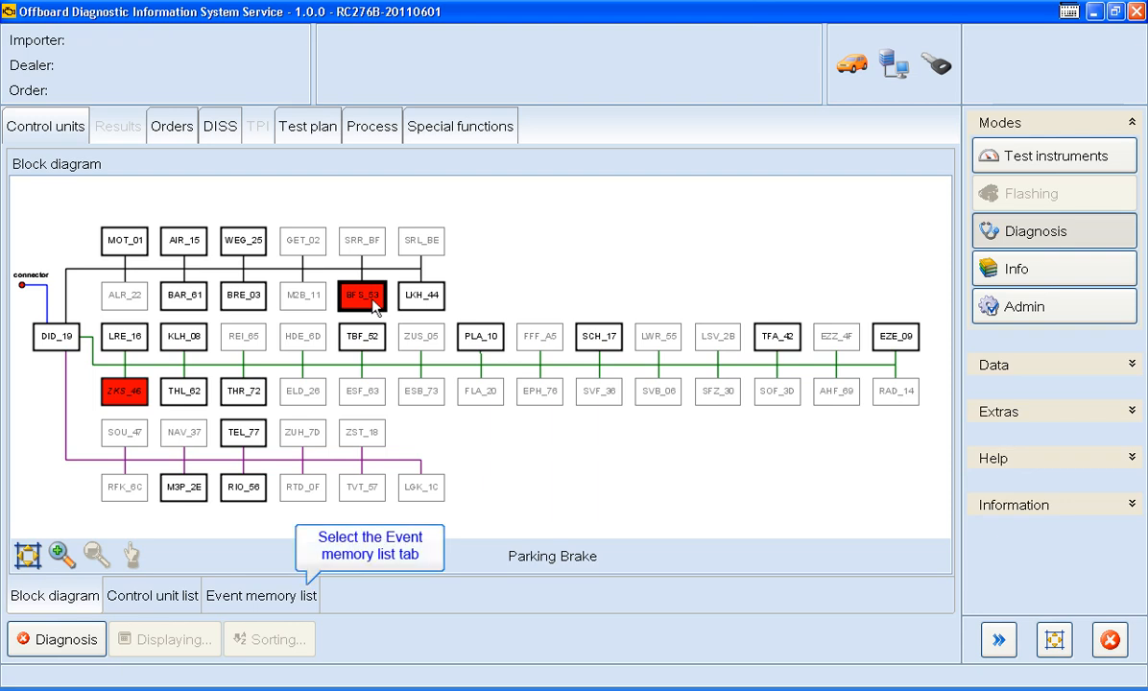
click(261, 595)
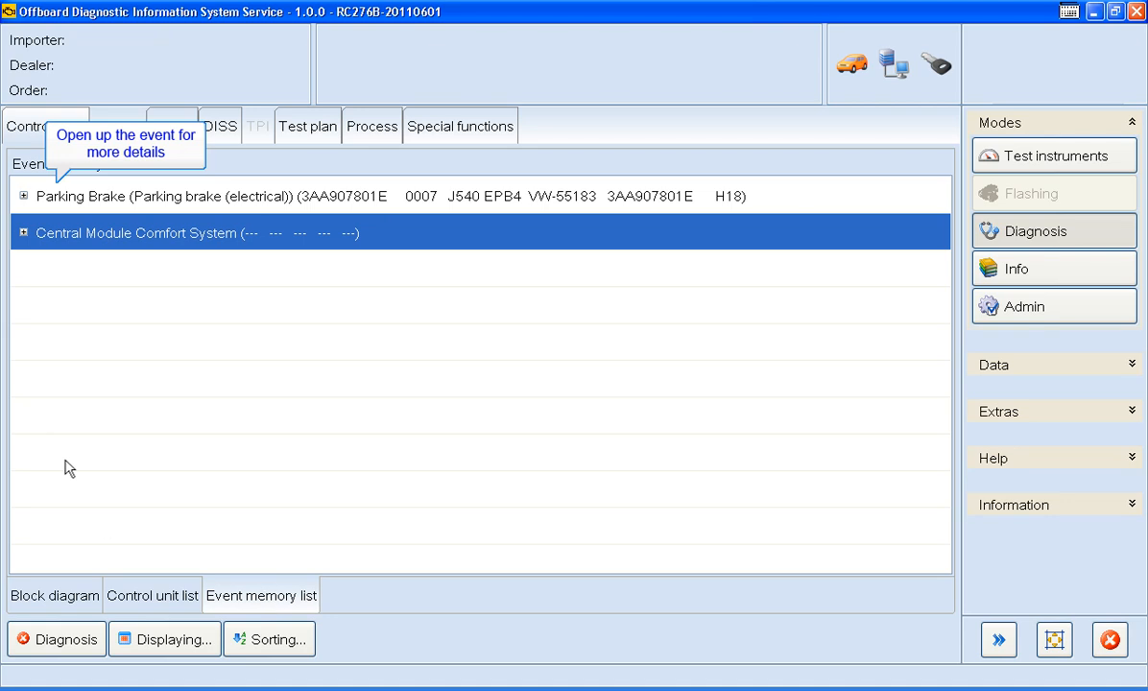
Expand Parking Brake fault 3200 (E538 button, implausible signal) with environmental conditions, then go to its test plan.
click(23, 196)
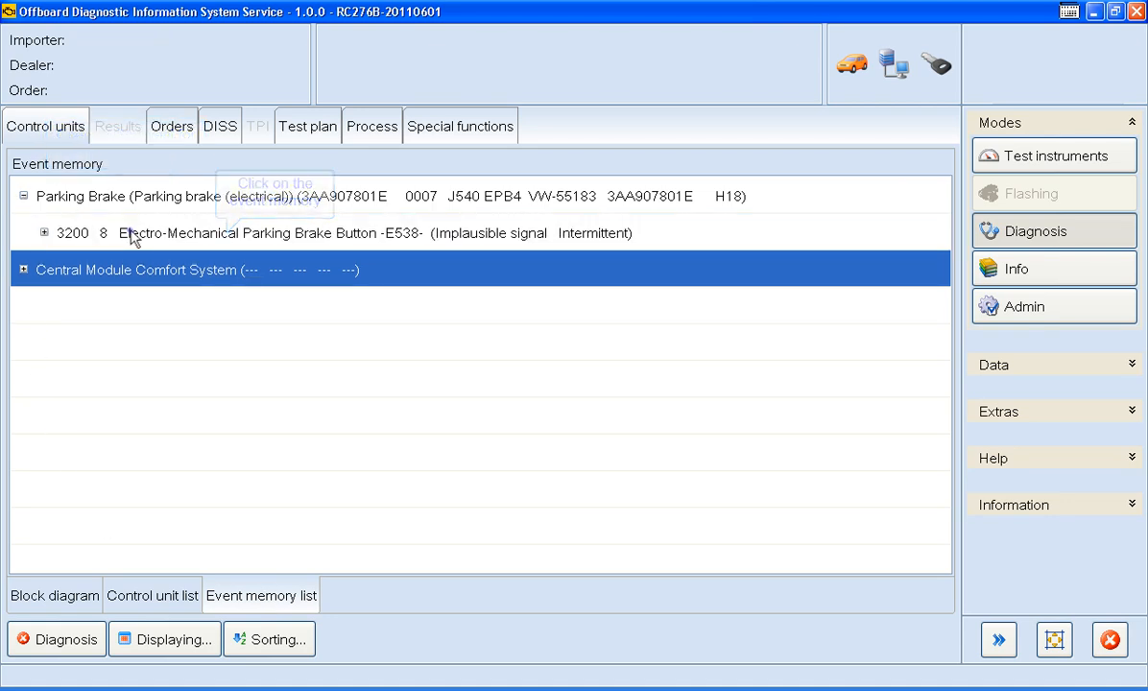
click(144, 232)
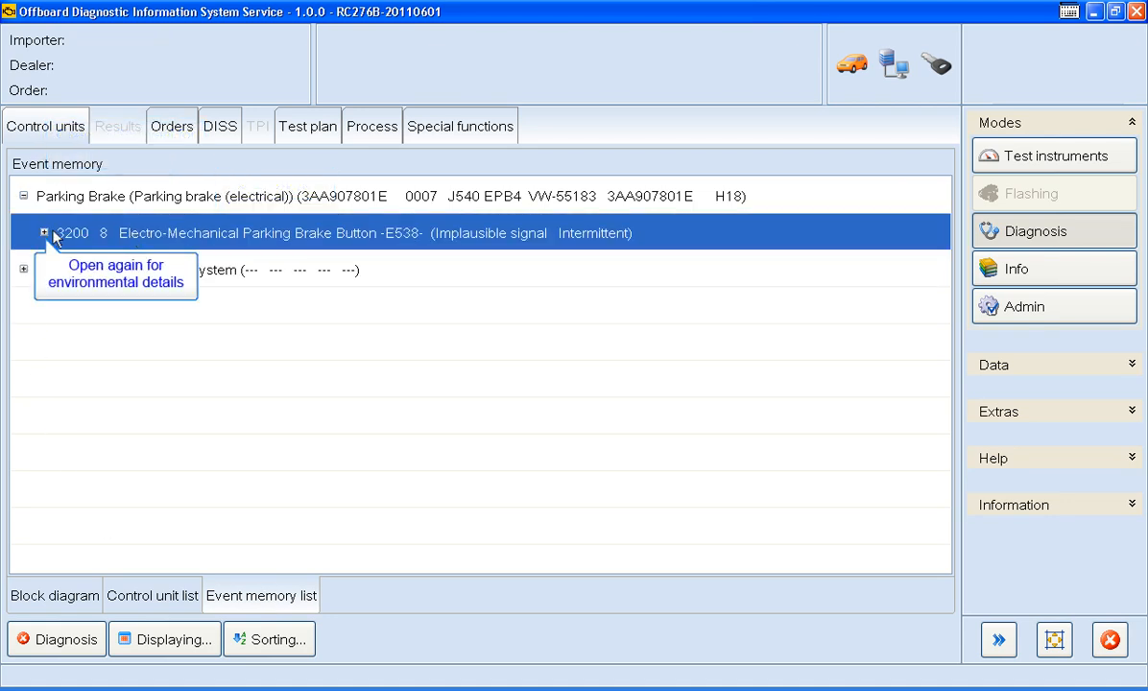
click(46, 234)
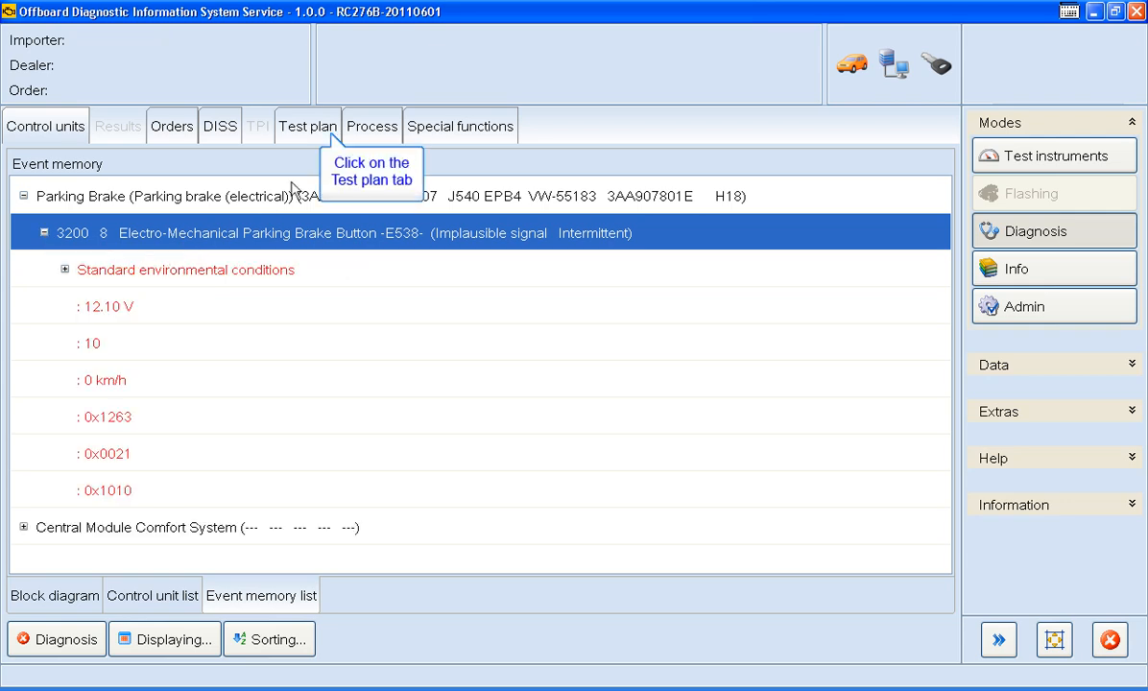
click(307, 127)
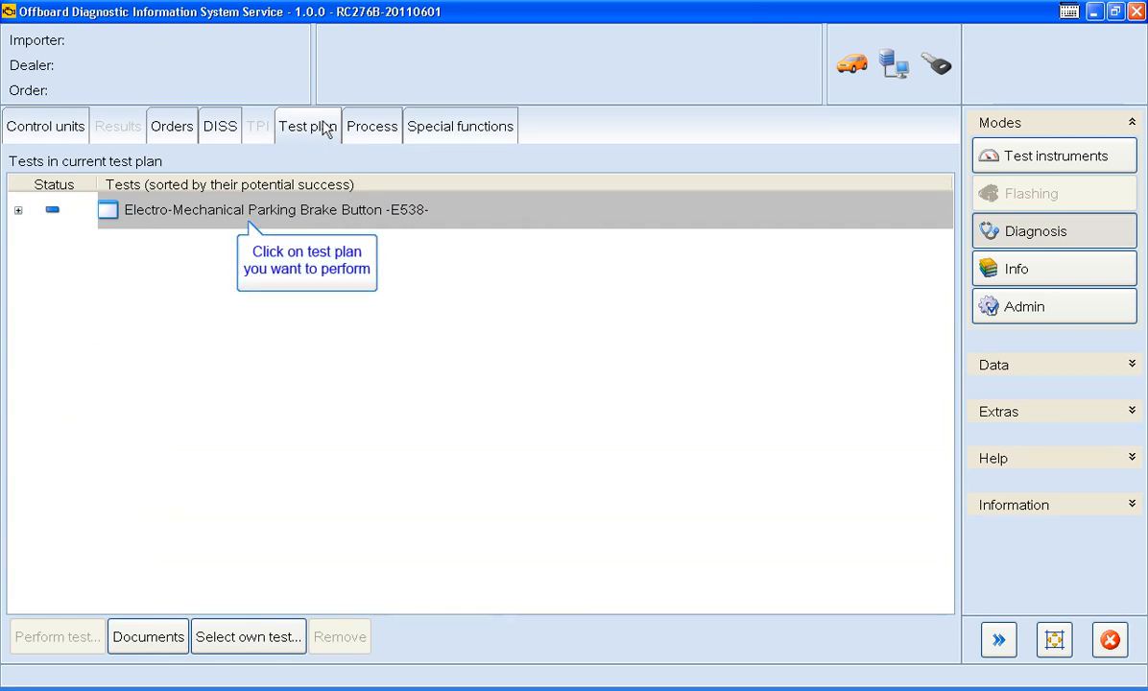
Select the Electro-Mechanical Parking Brake Button -E538- test and perform it.
click(269, 209)
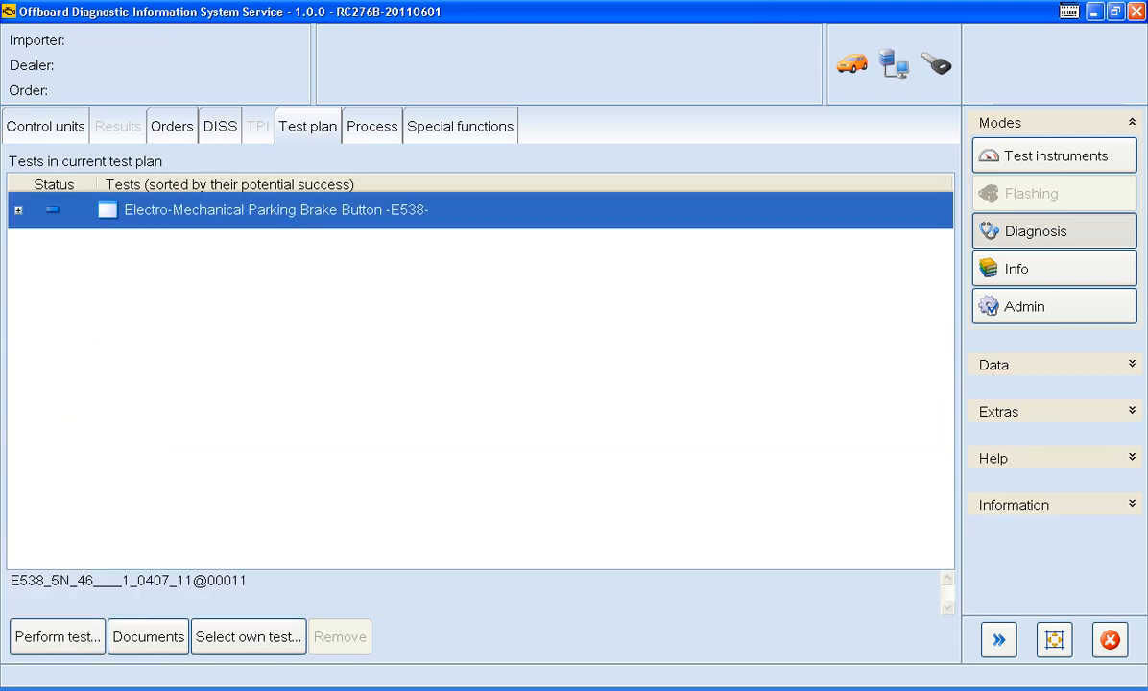
mouse_move(177, 215)
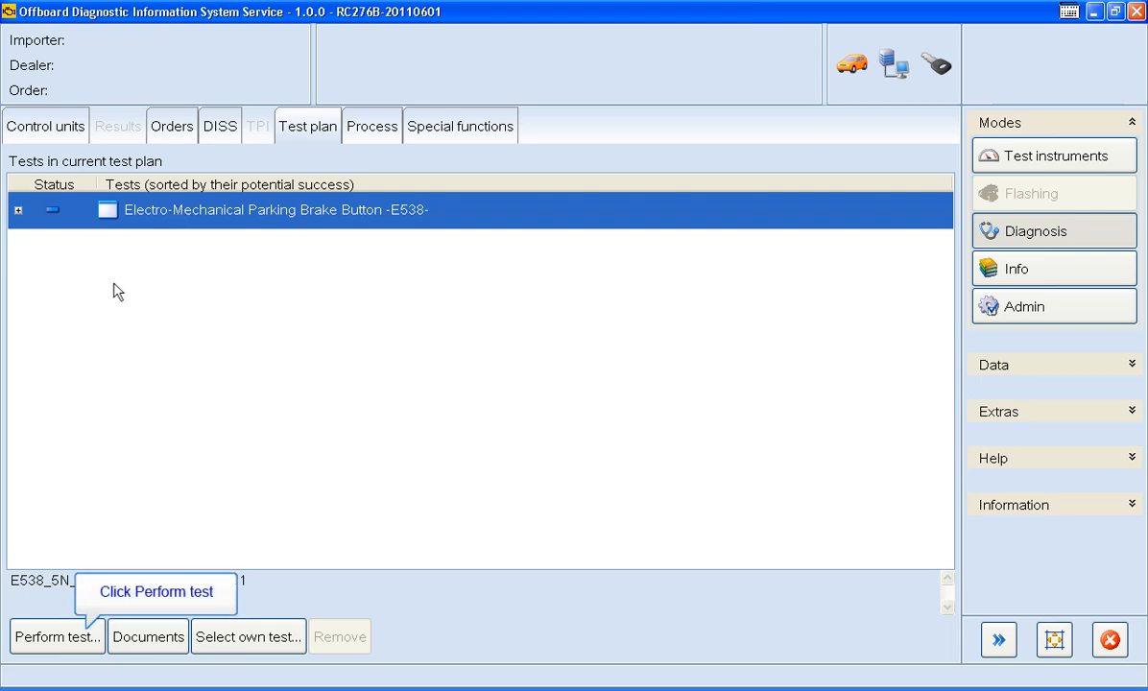
click(58, 638)
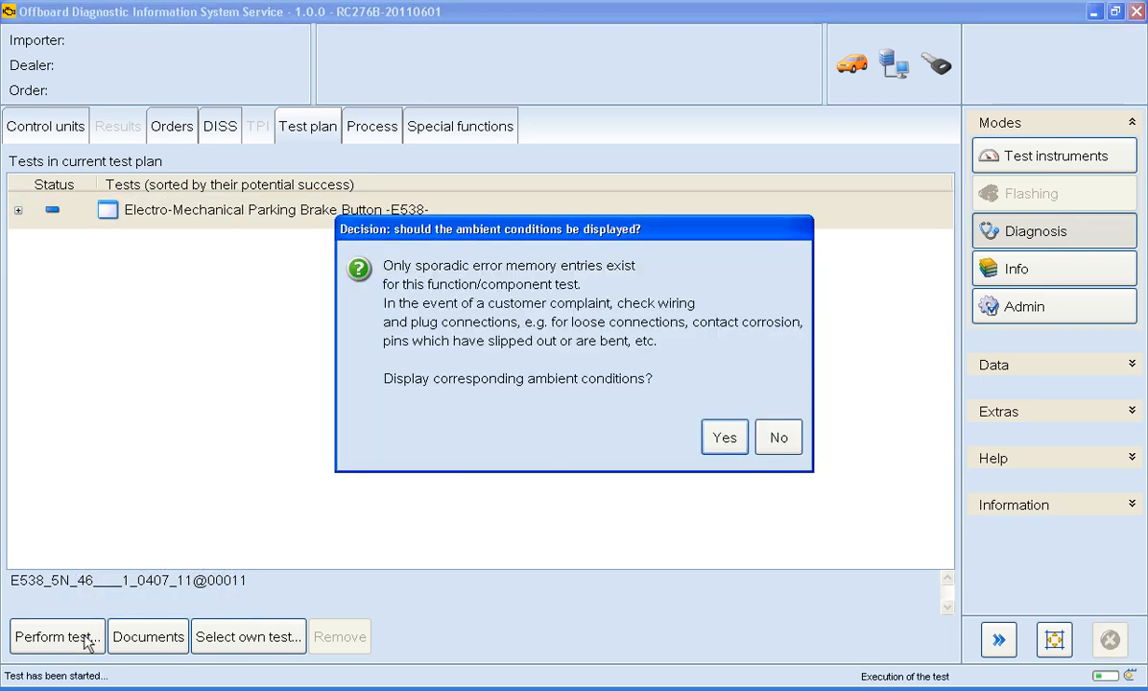
mouse_move(724, 437)
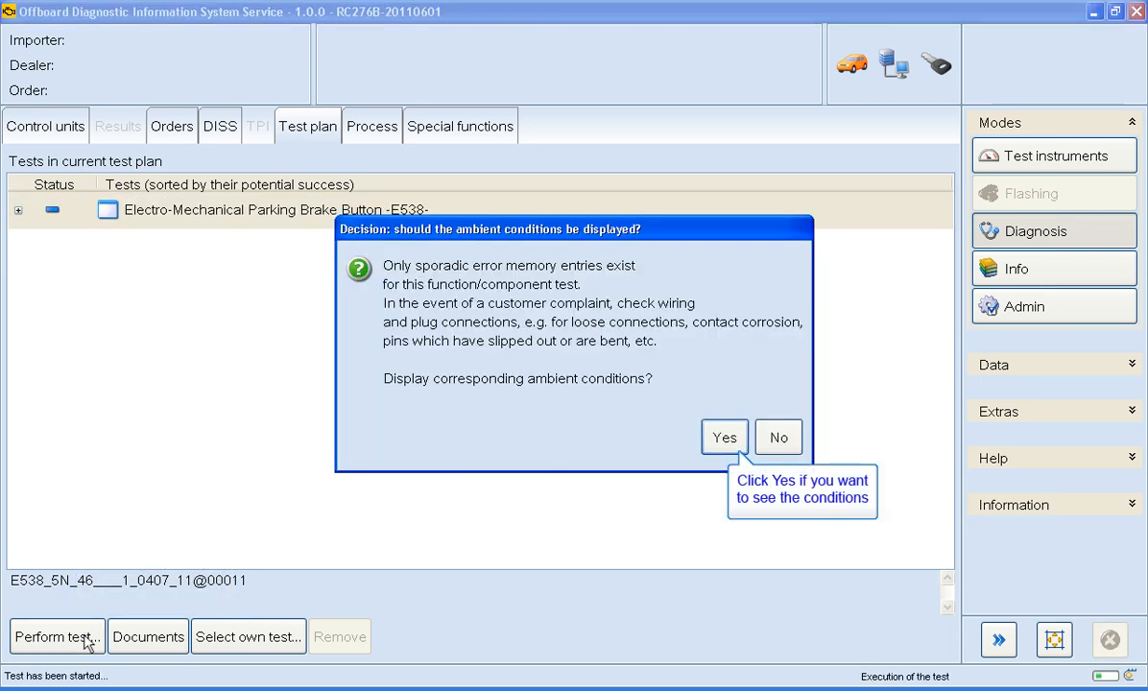
Display and review the ambient conditions (status 40, 6248 km, 12.10 V), then close them.
click(723, 438)
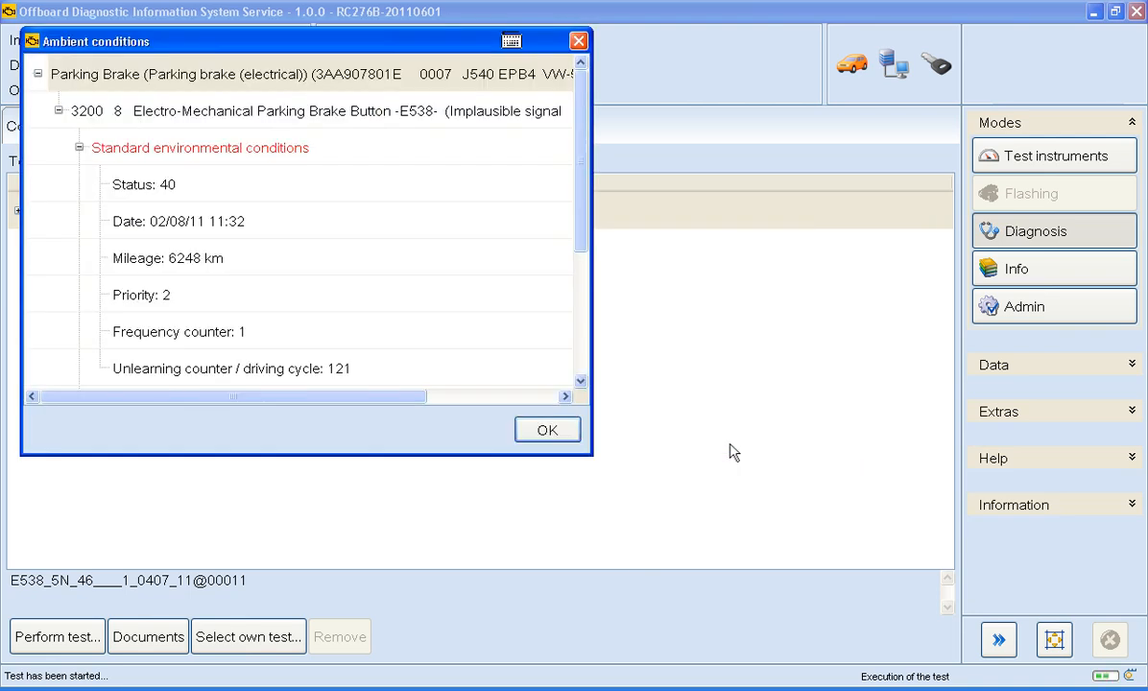
scroll(down, 3)
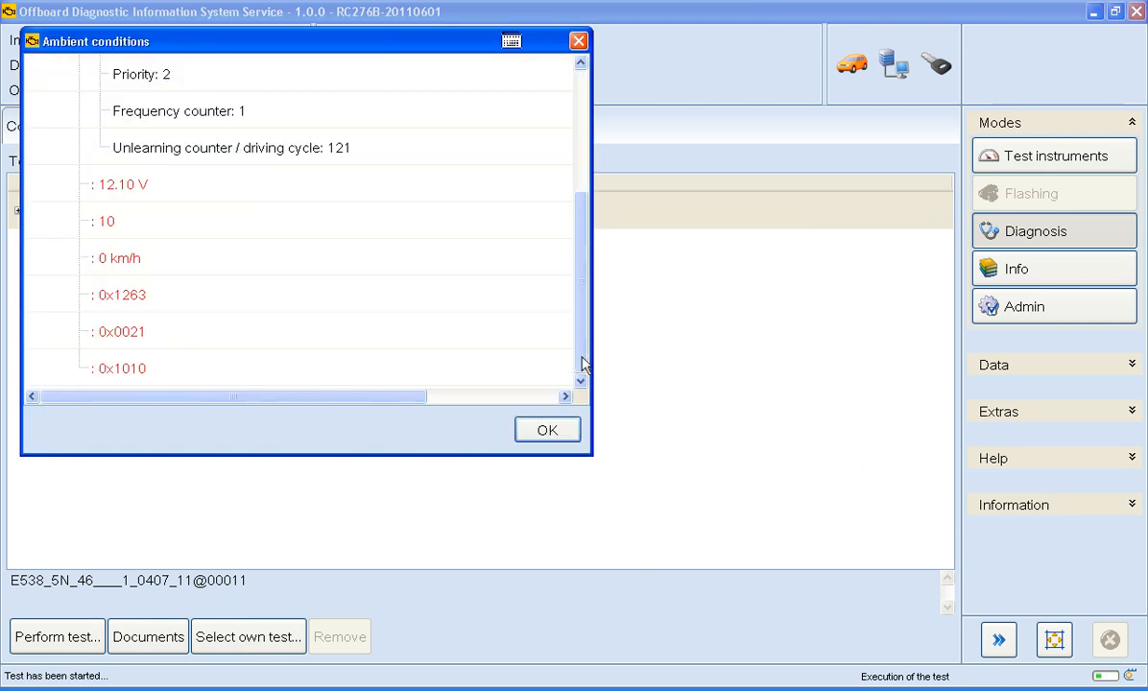
mouse_move(547, 430)
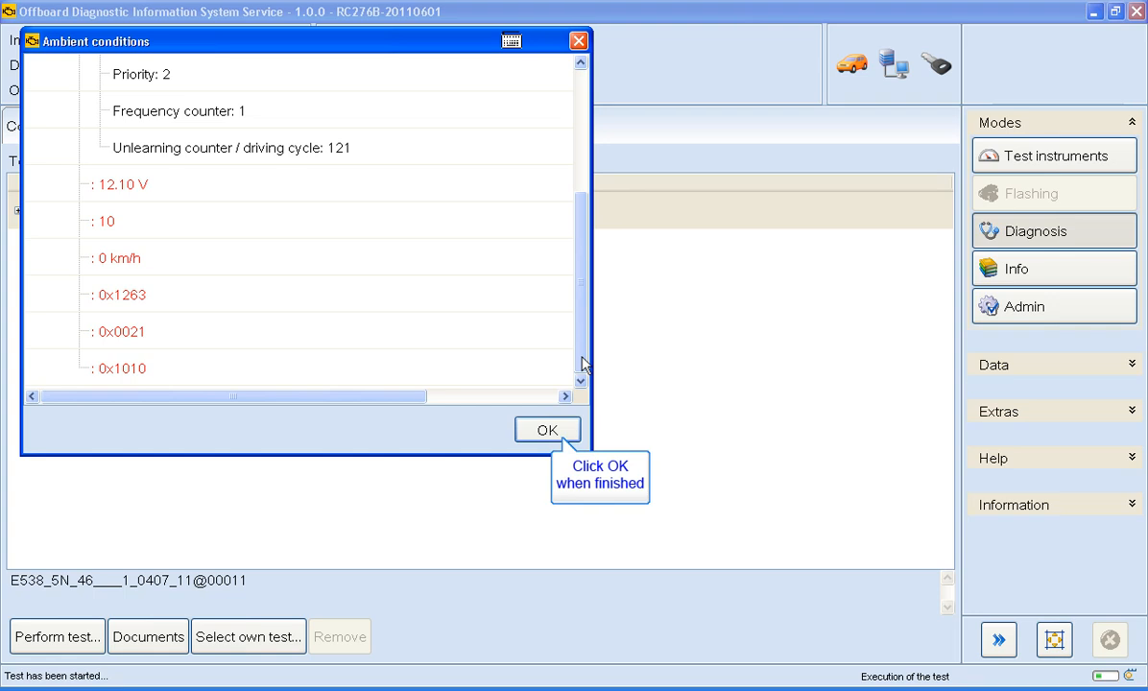
click(547, 430)
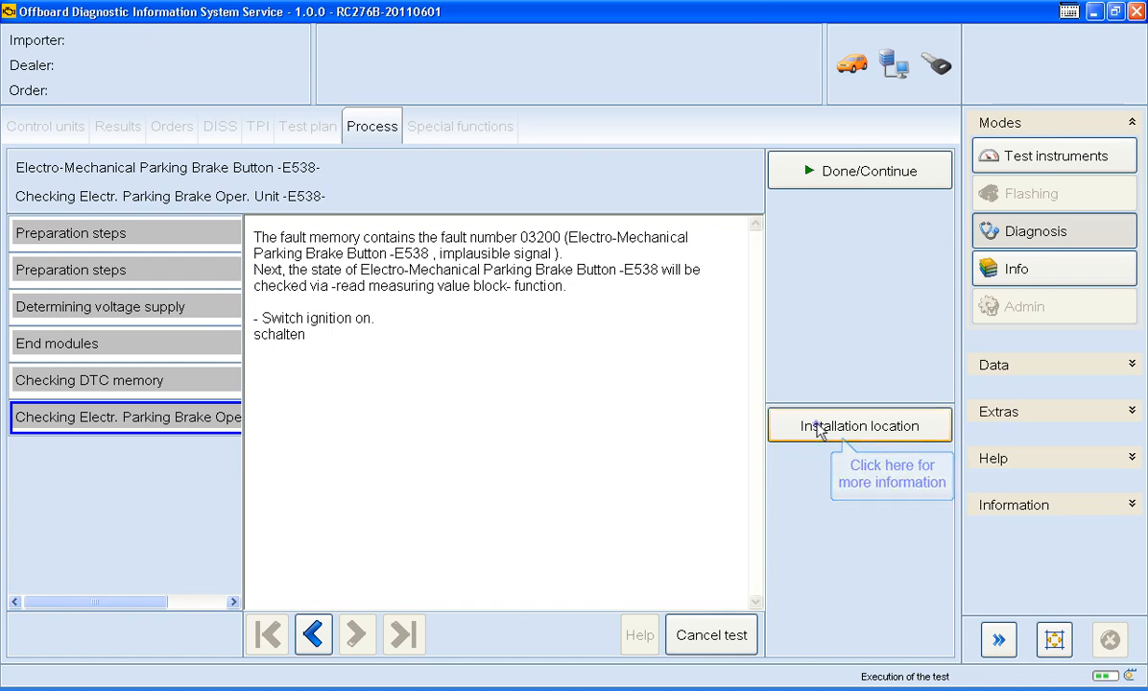
Check the E538 button's installation location, then continue through operating the button until the states question.
click(860, 426)
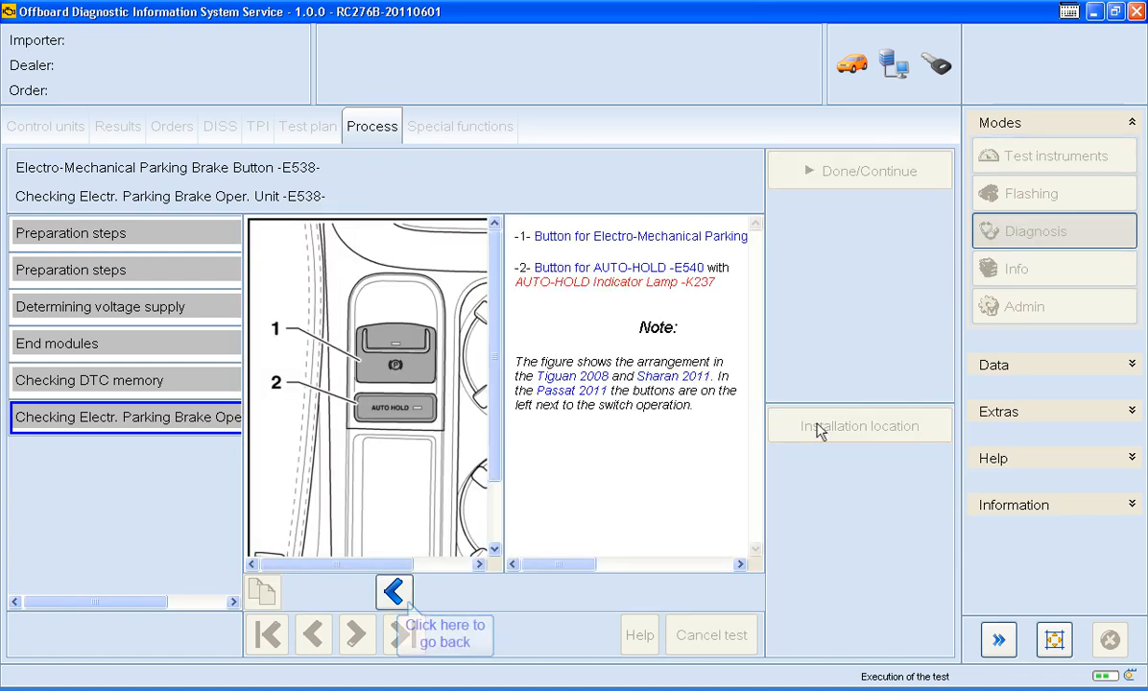
click(394, 591)
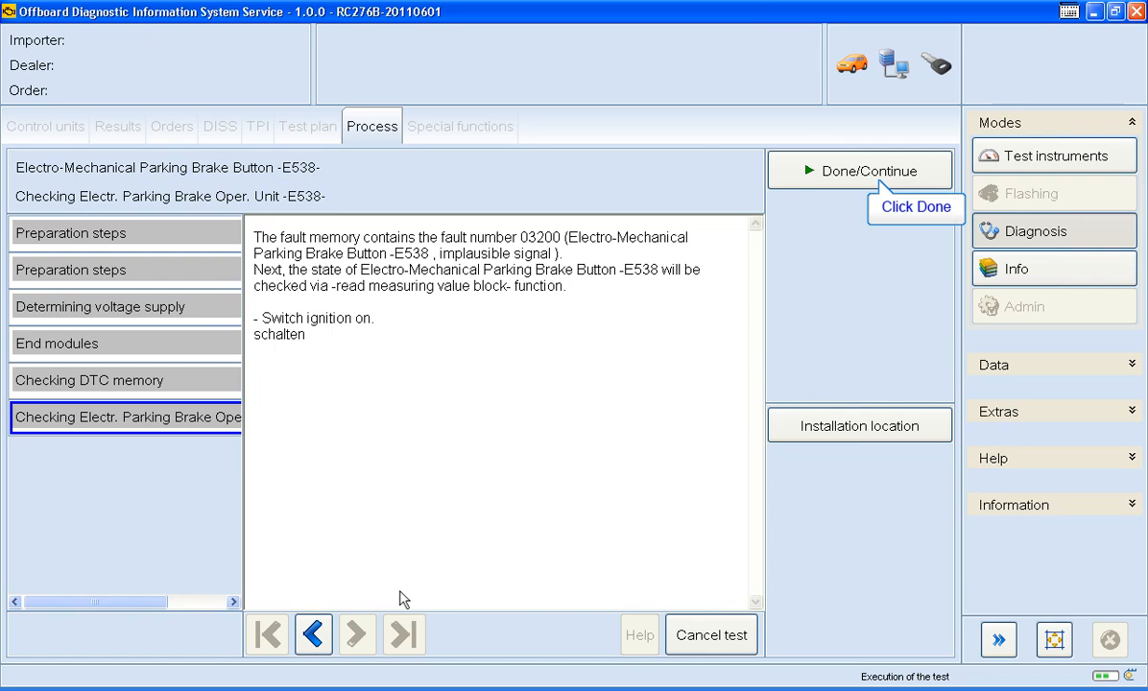
click(860, 169)
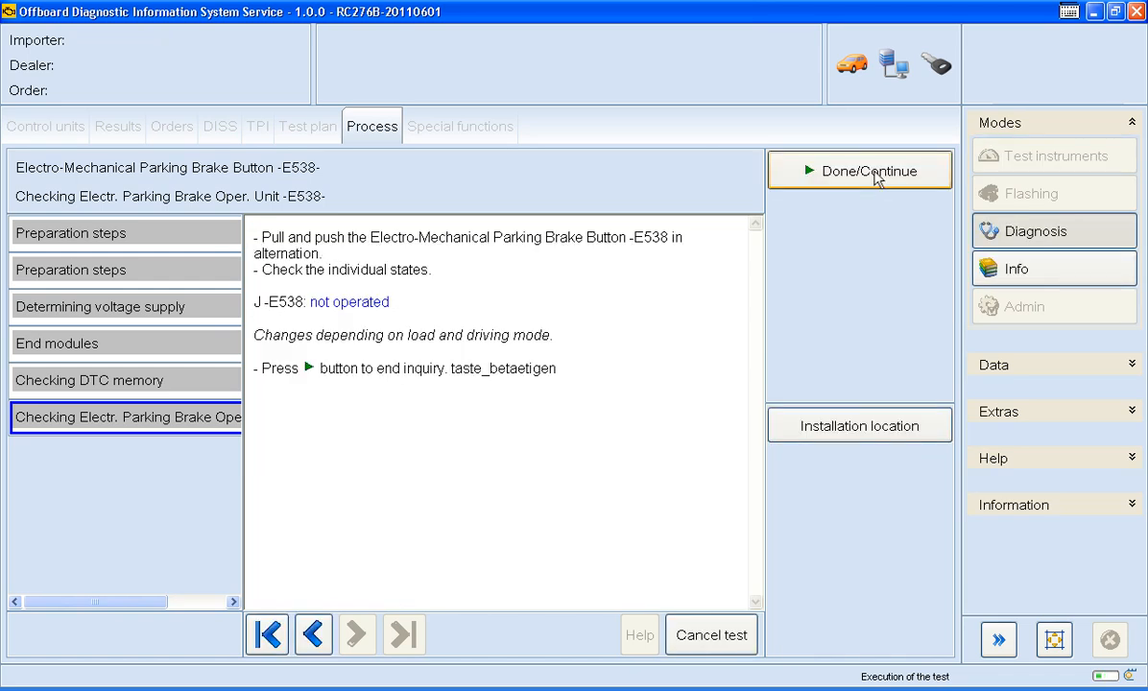
mouse_move(873, 170)
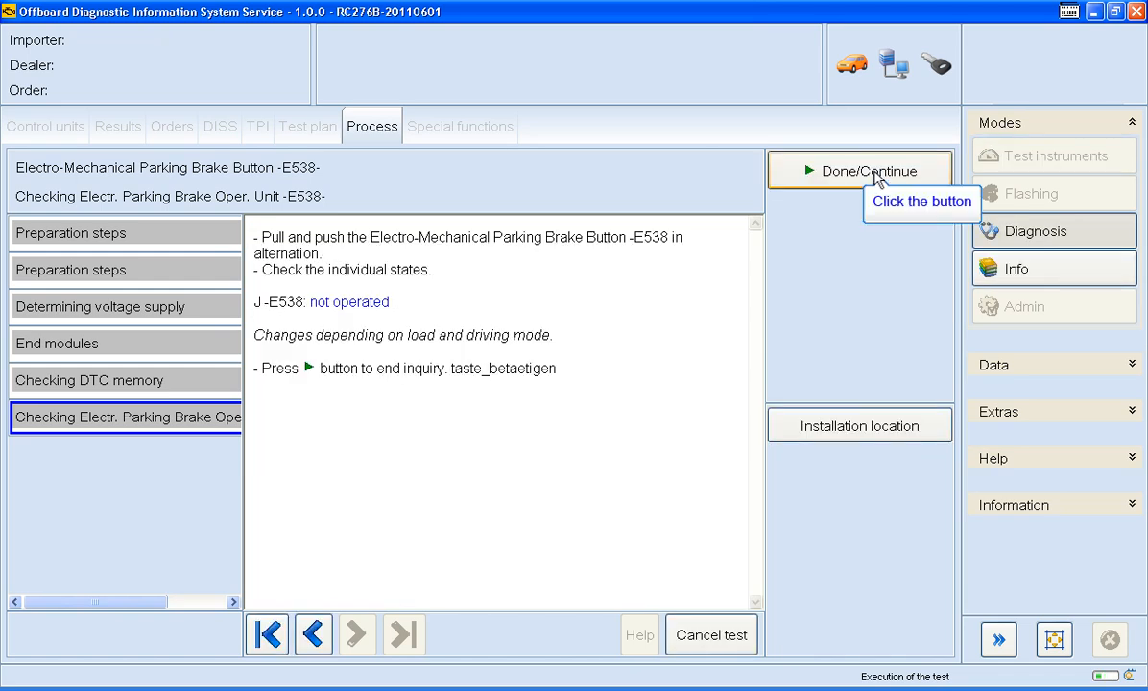
click(860, 169)
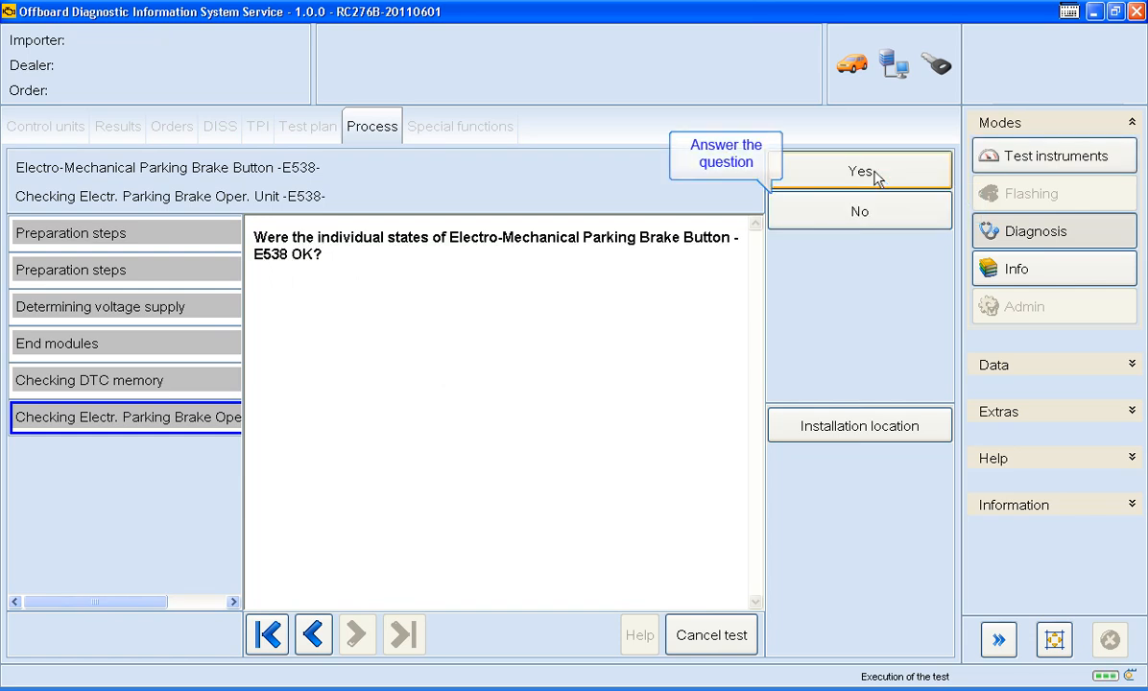
Confirm the button states OK, erase the fault memory and recheck J540 DTC memory to finish the test.
click(860, 169)
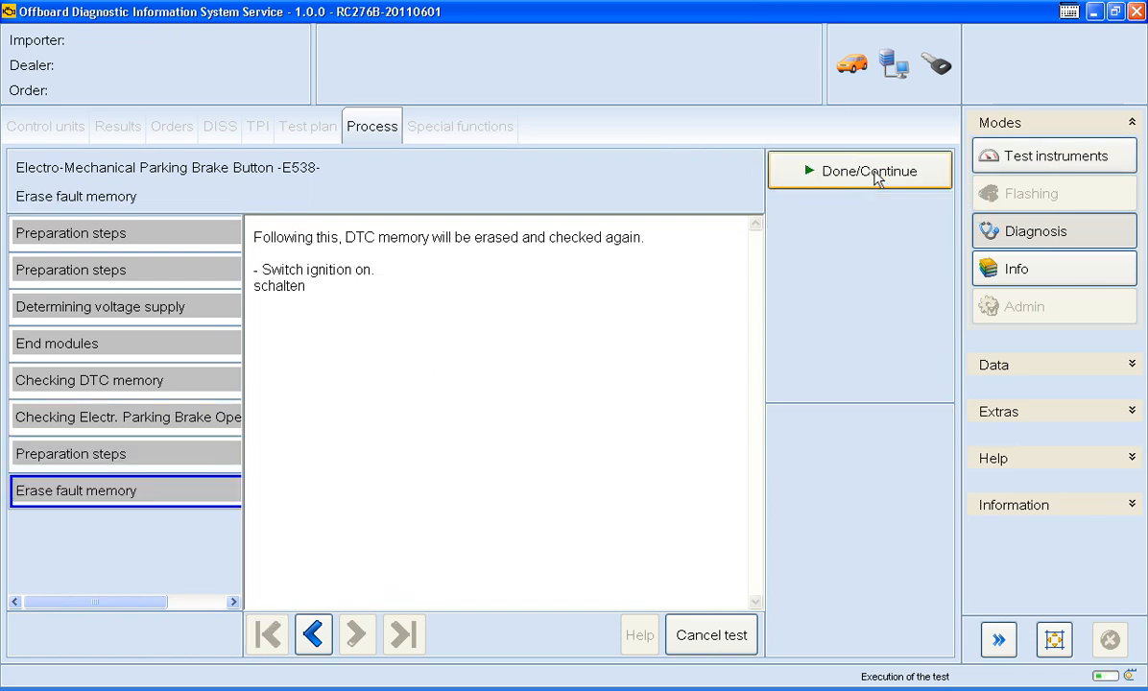
mouse_move(872, 171)
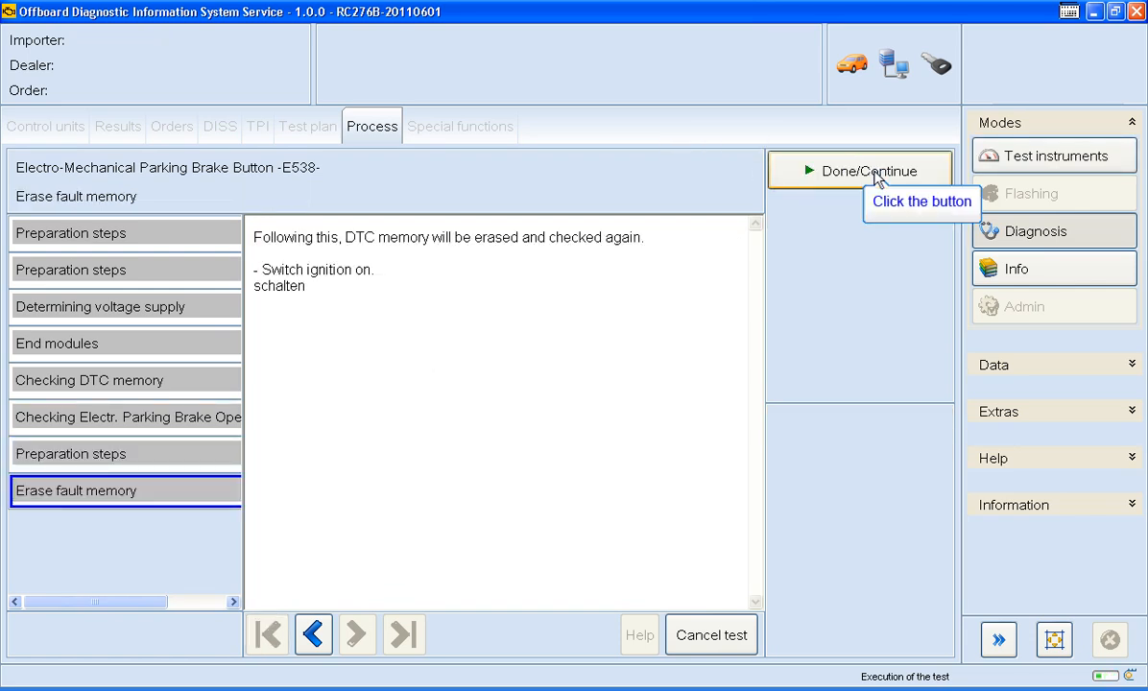
click(860, 168)
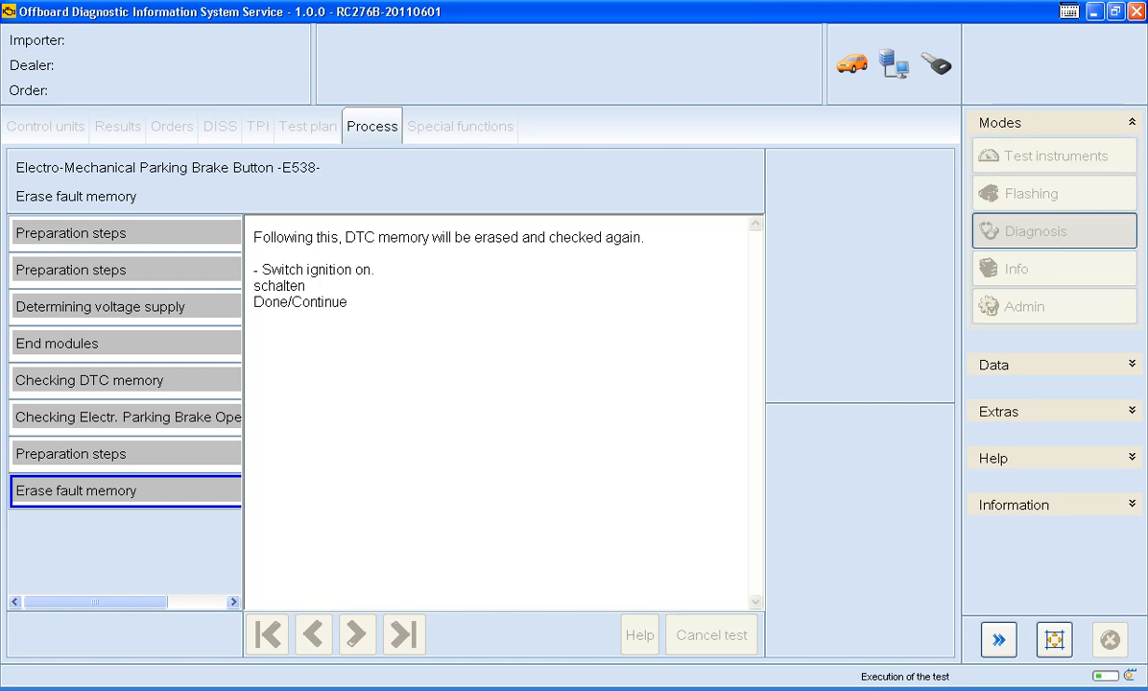
click(860, 169)
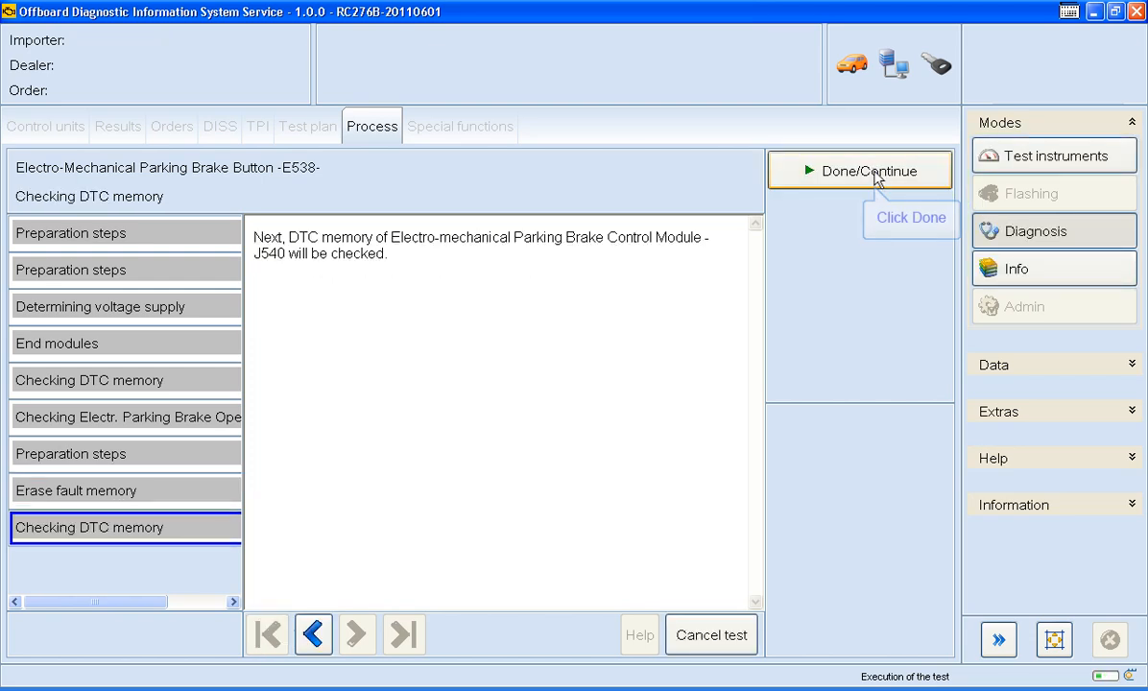
click(860, 169)
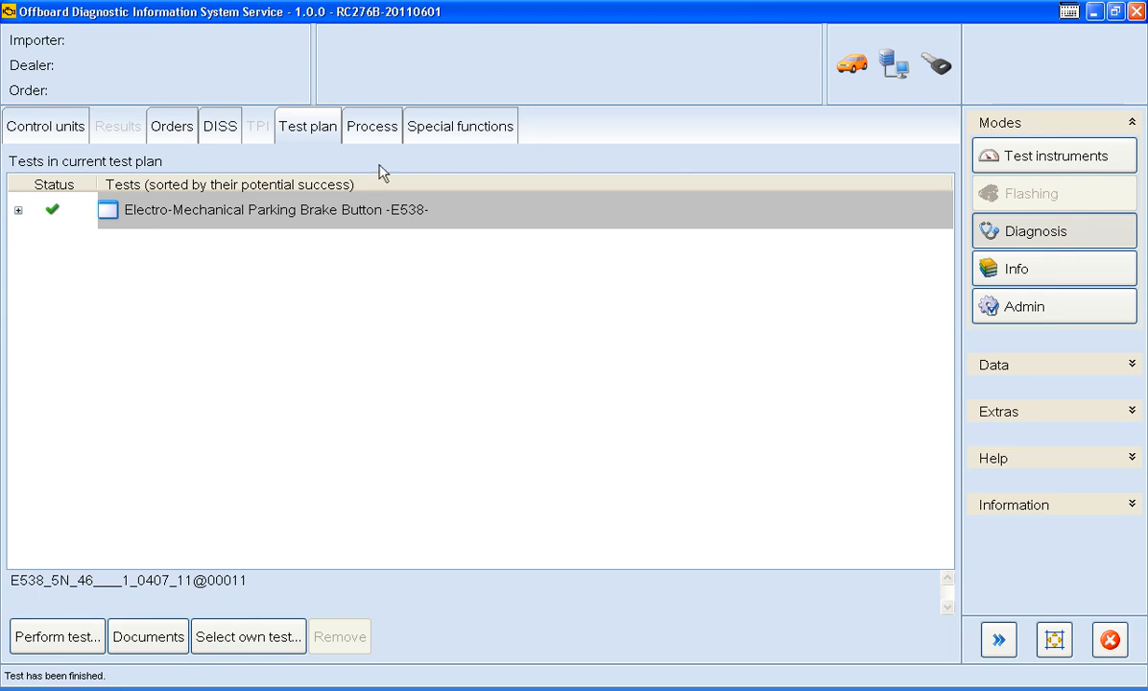
mouse_move(80, 146)
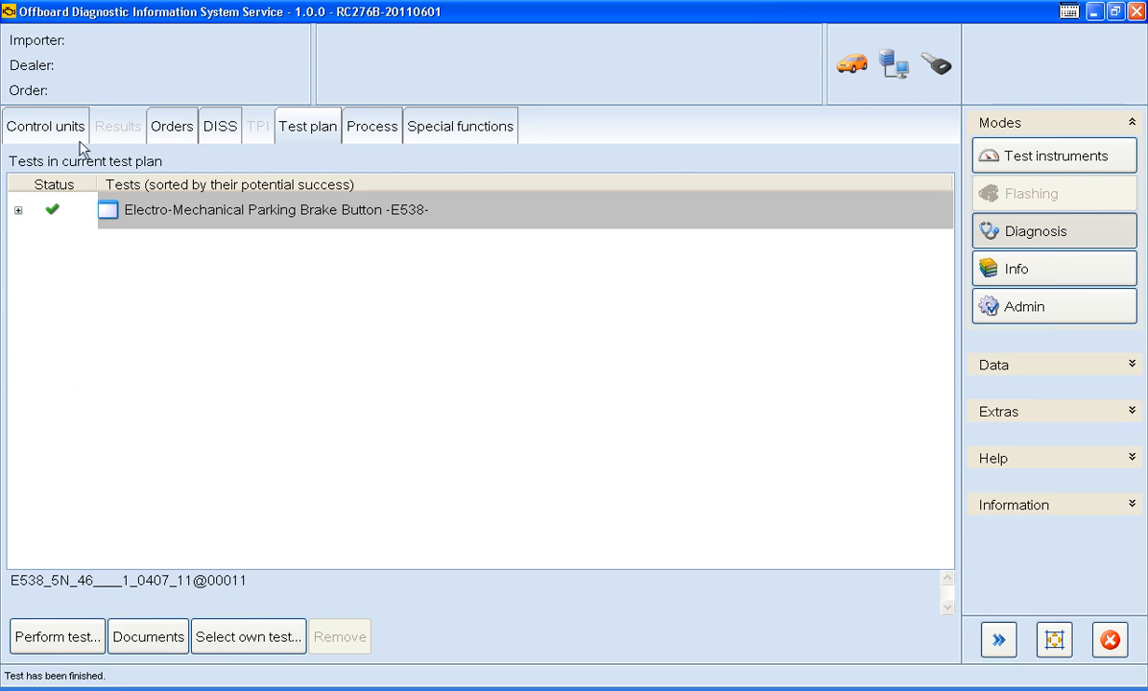